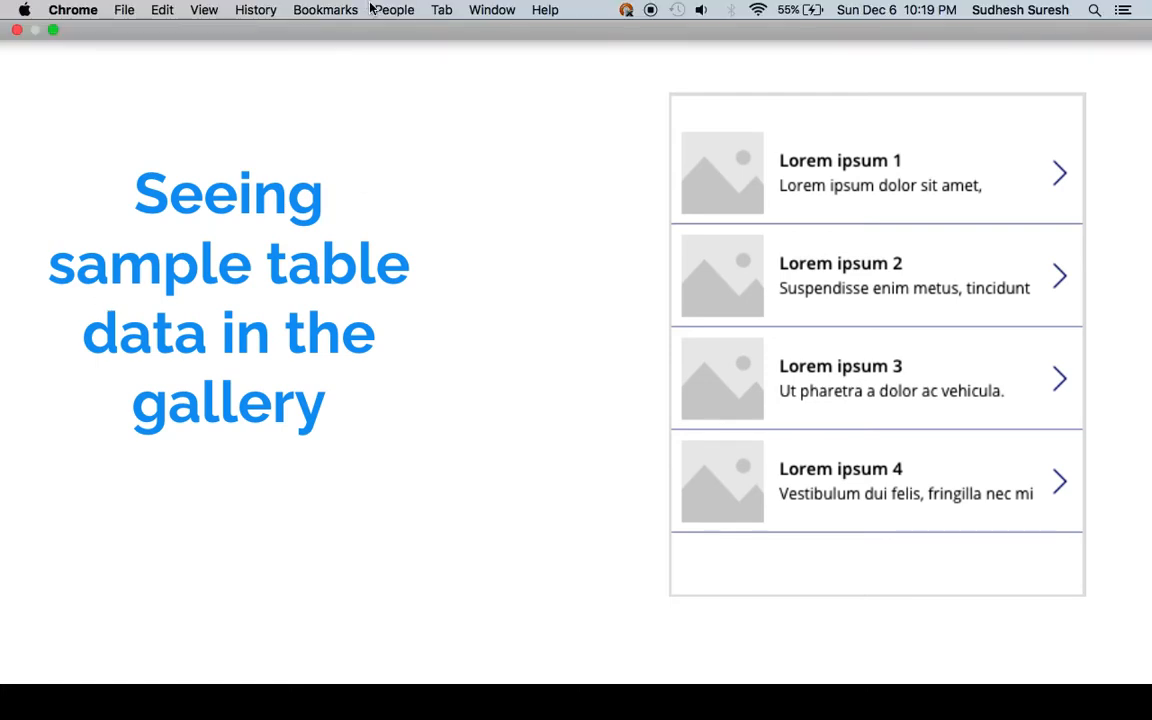
Switch from Google Slides to the 'test - Power Apps' browser window
click(491, 9)
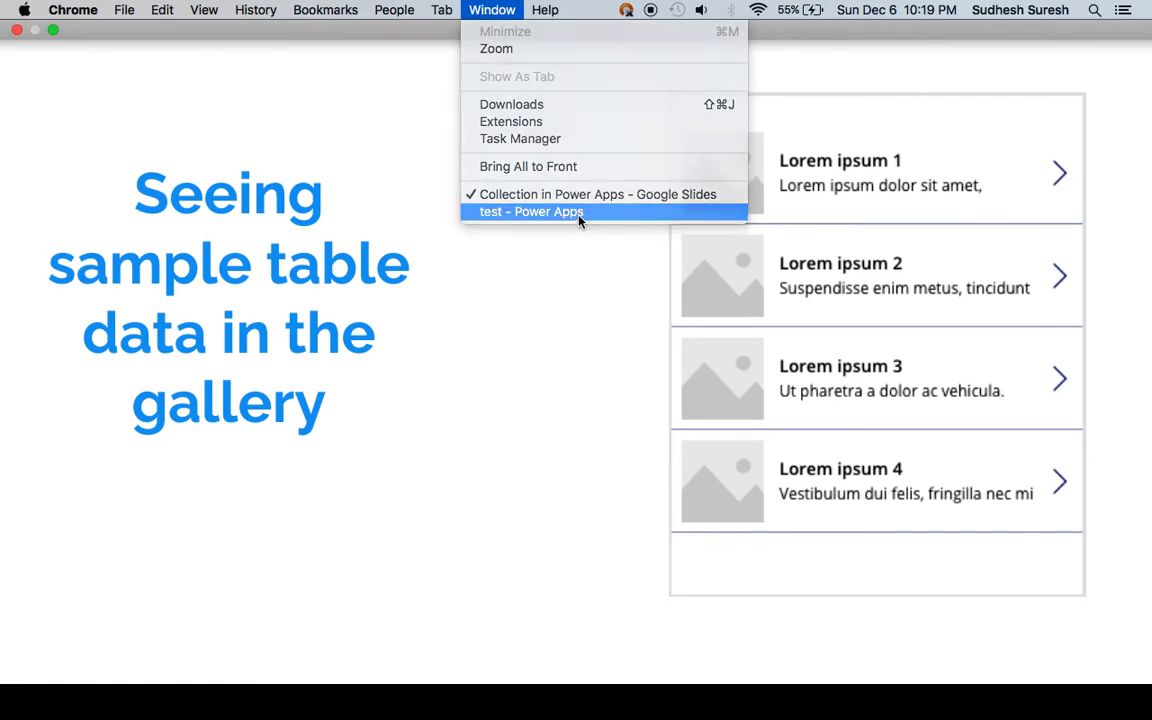
click(531, 211)
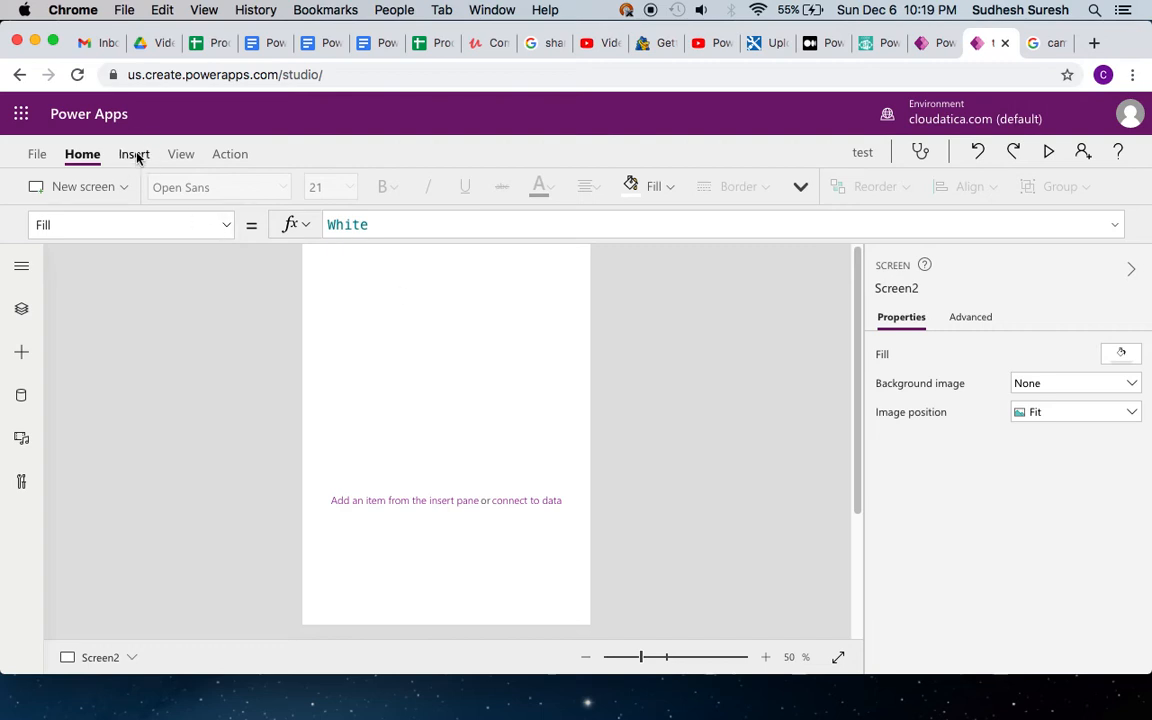
Show the gallery layout choices from the Insert tab's overflow controls
click(133, 153)
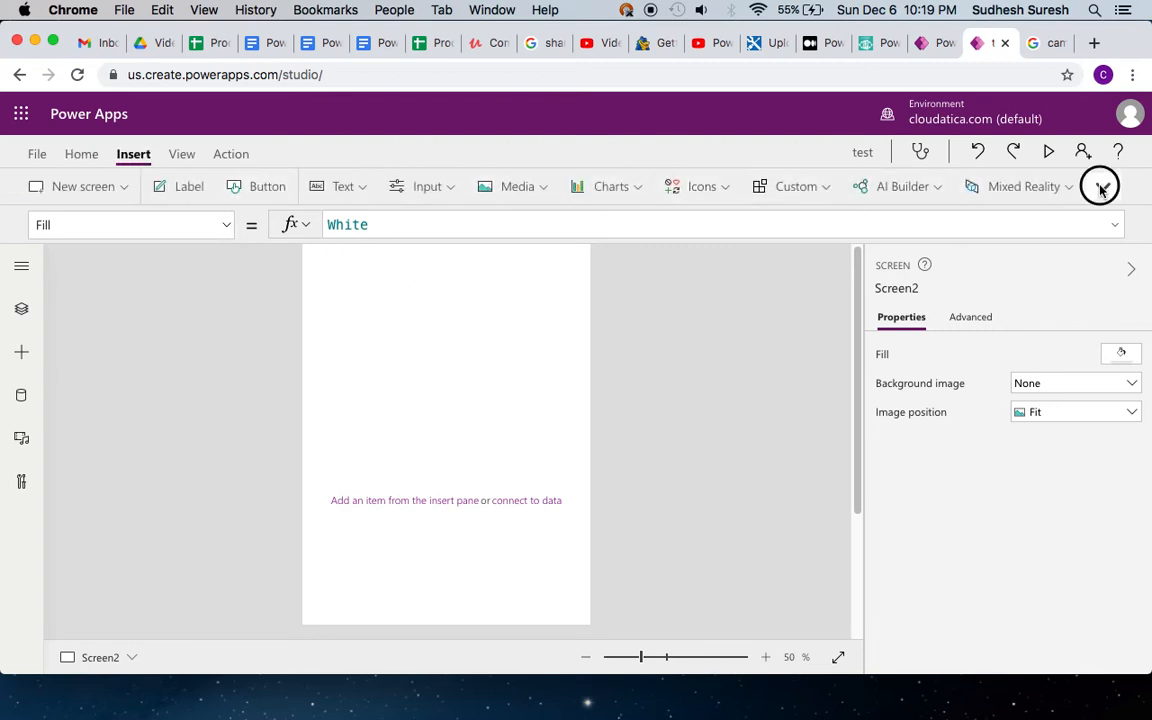
click(1102, 186)
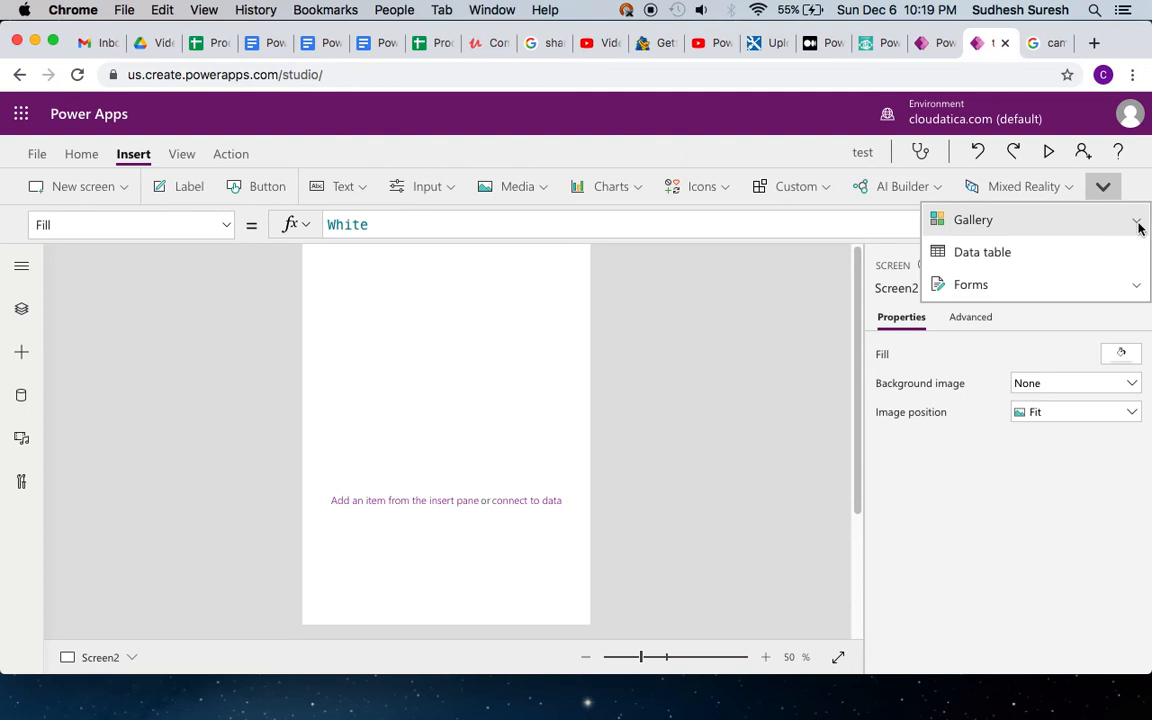
click(972, 219)
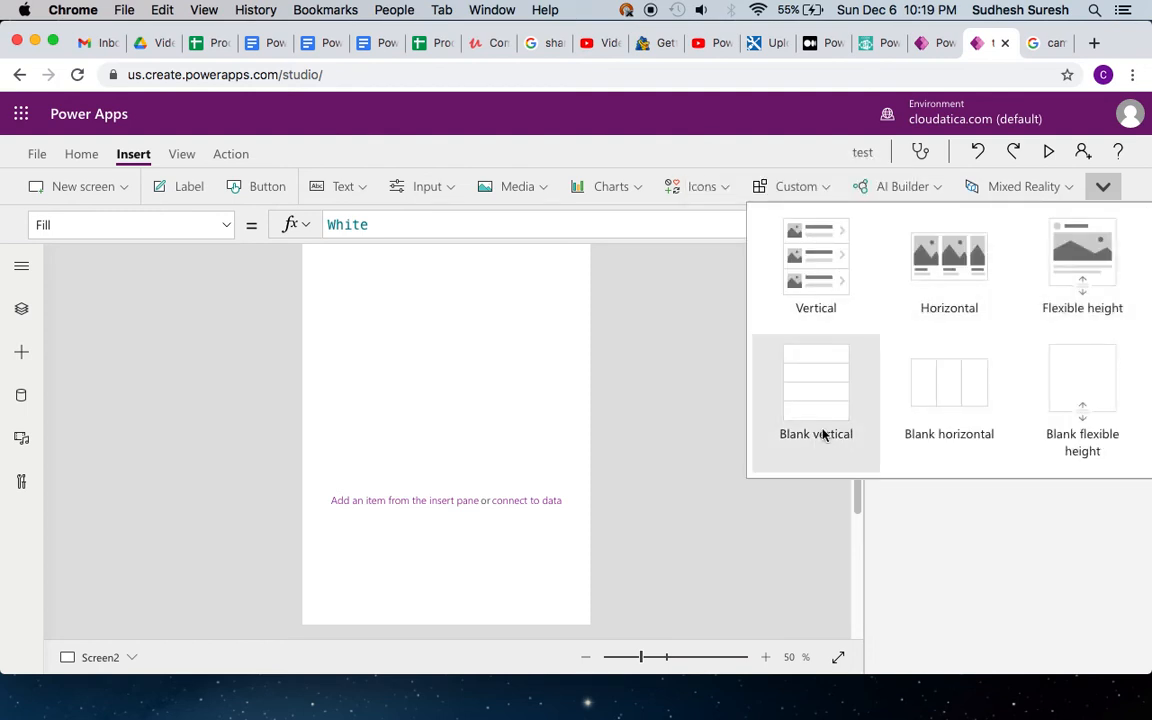
mouse_move(949, 385)
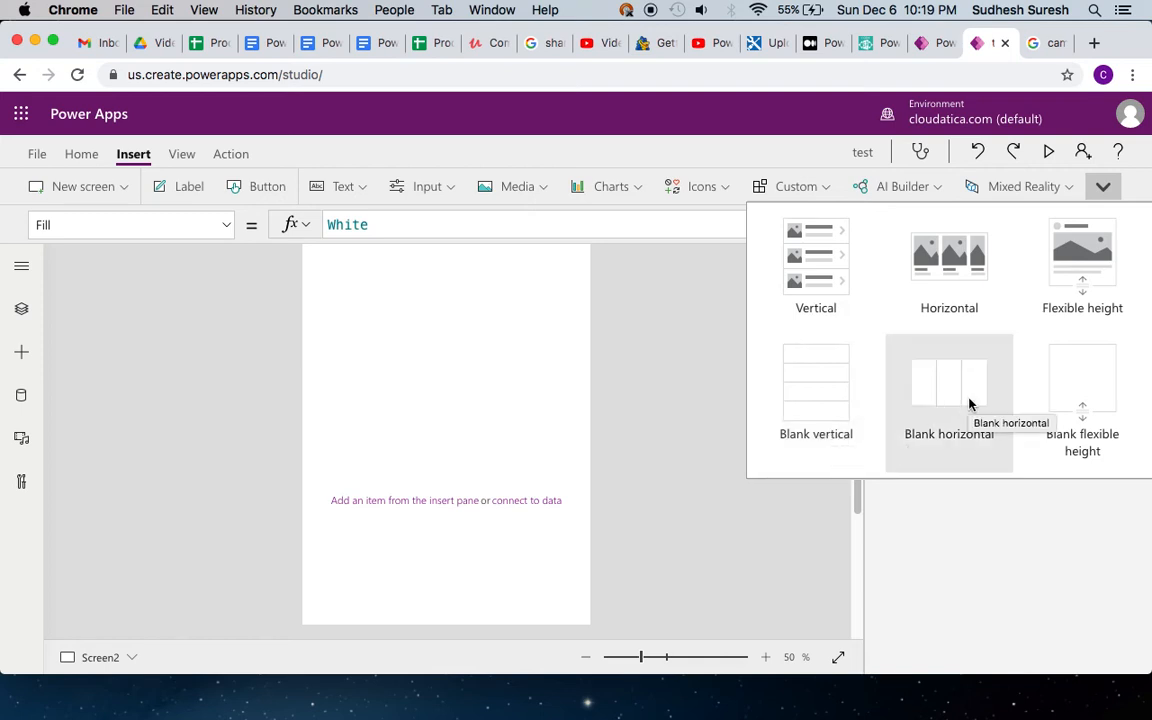
mouse_move(815, 285)
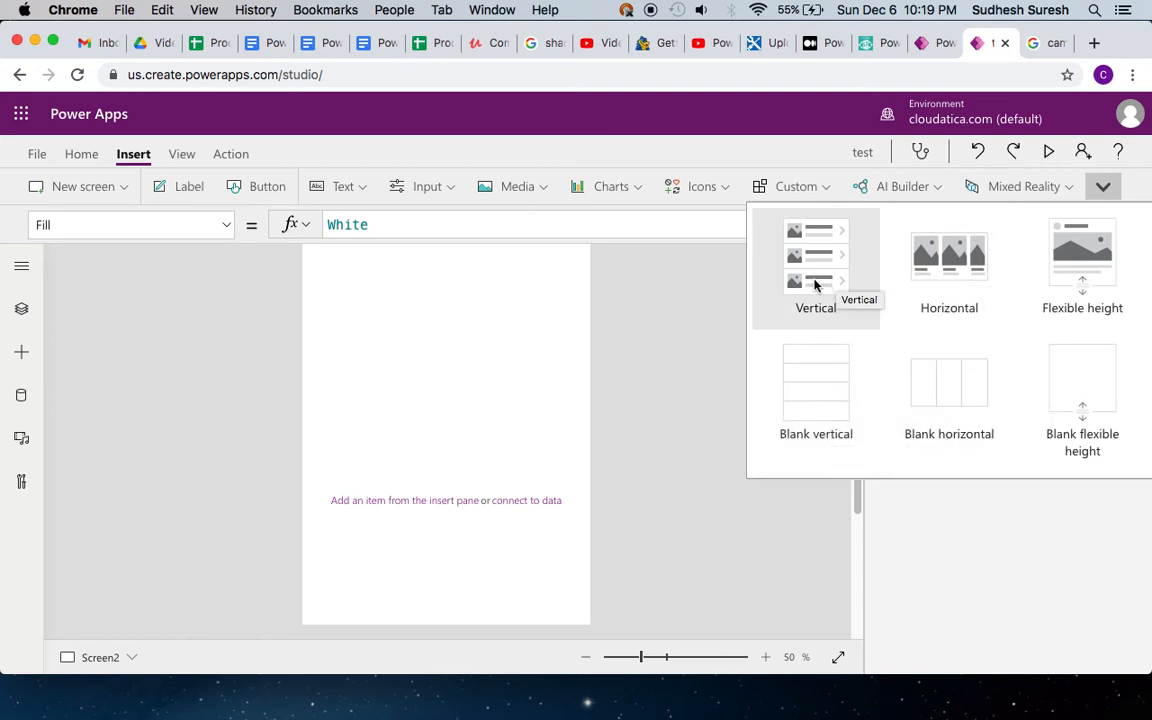
mouse_move(816, 305)
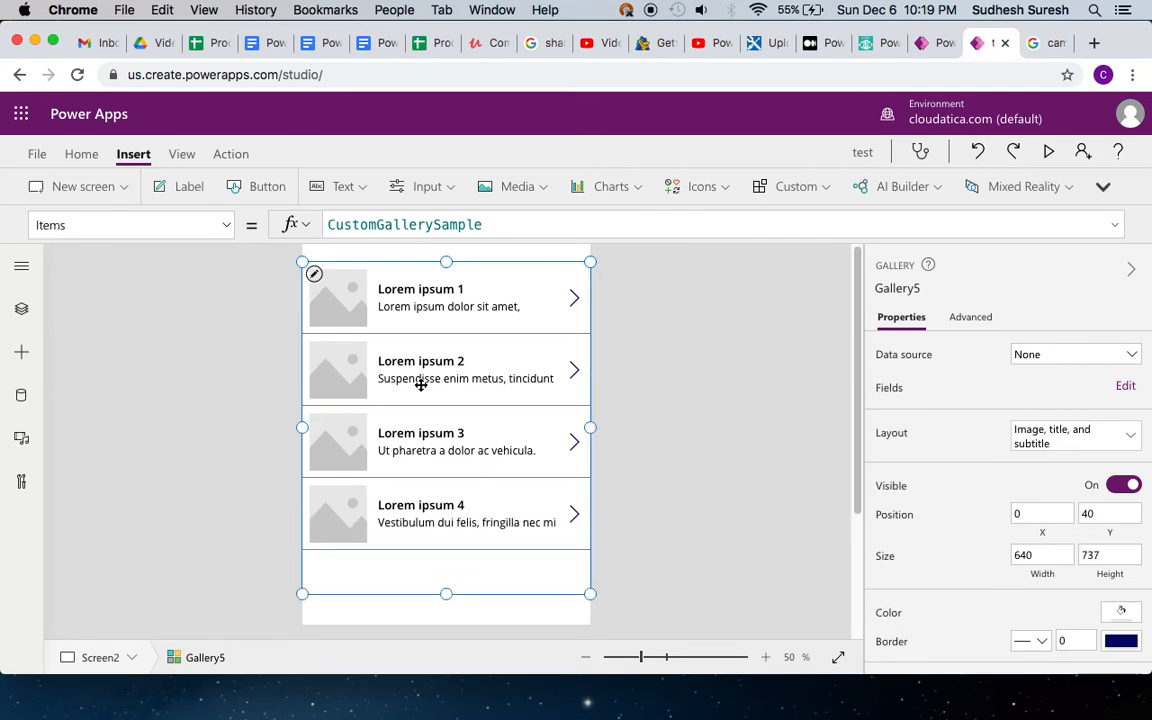
mouse_move(447, 432)
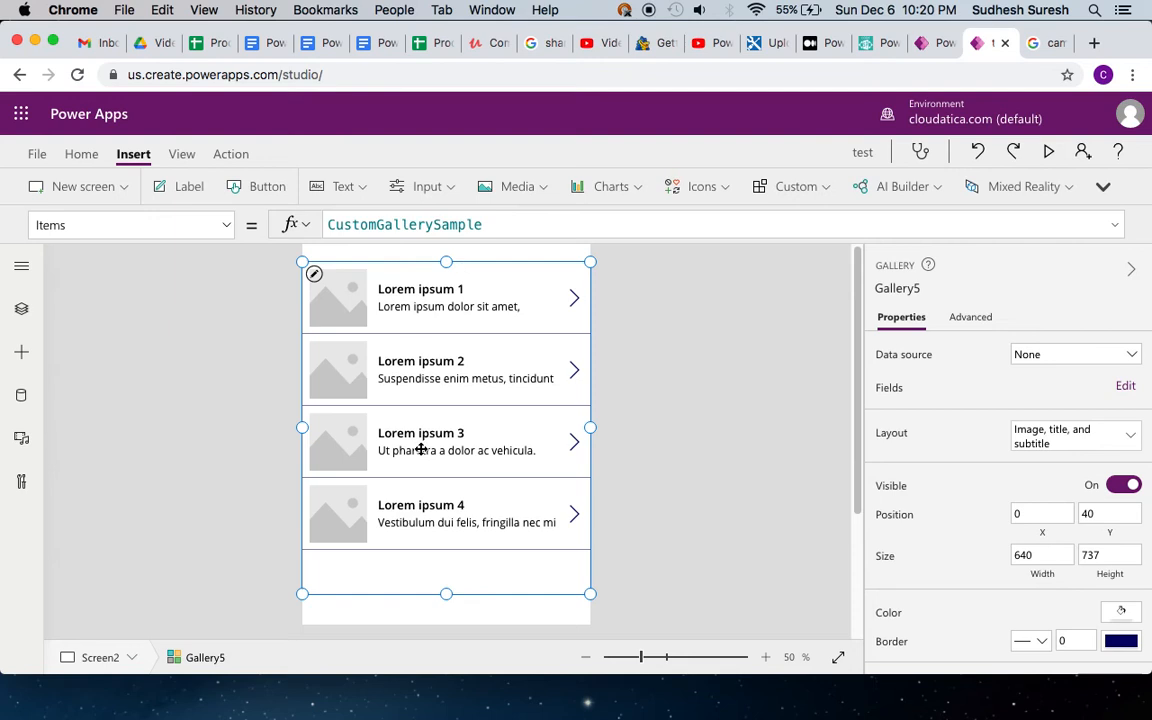
mouse_move(420, 448)
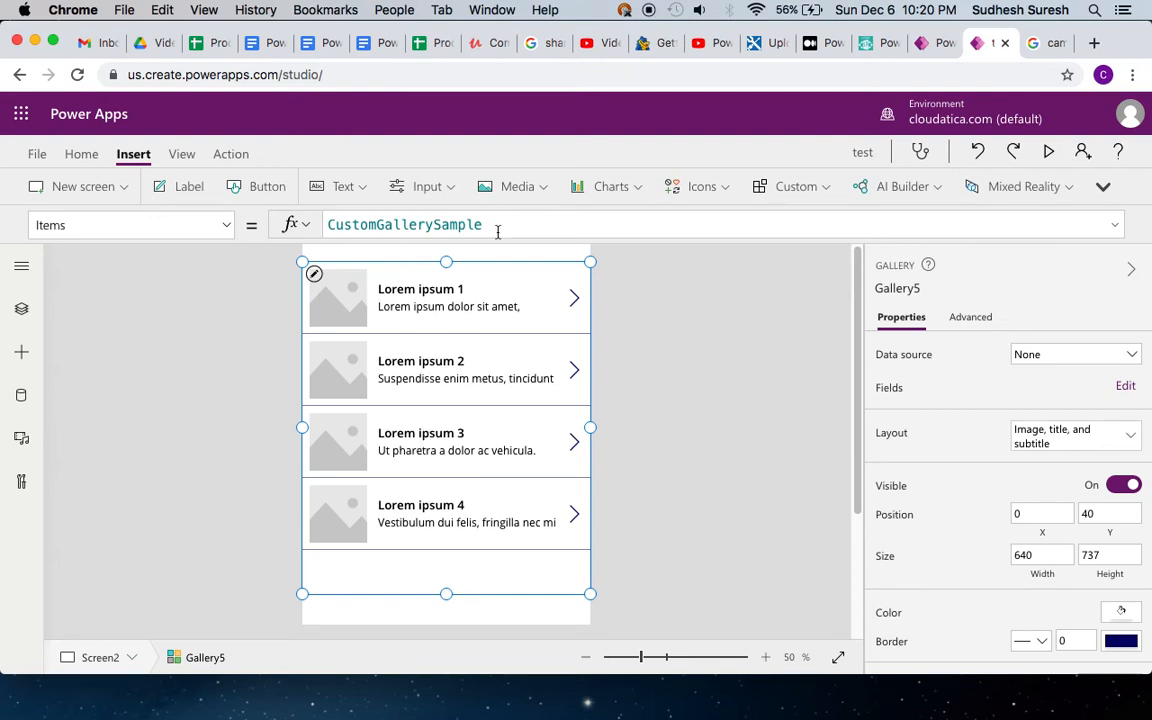
Add a vertical gallery showing CustomGallerySample Lorem ipsum items, then open the browser window list
click(492, 10)
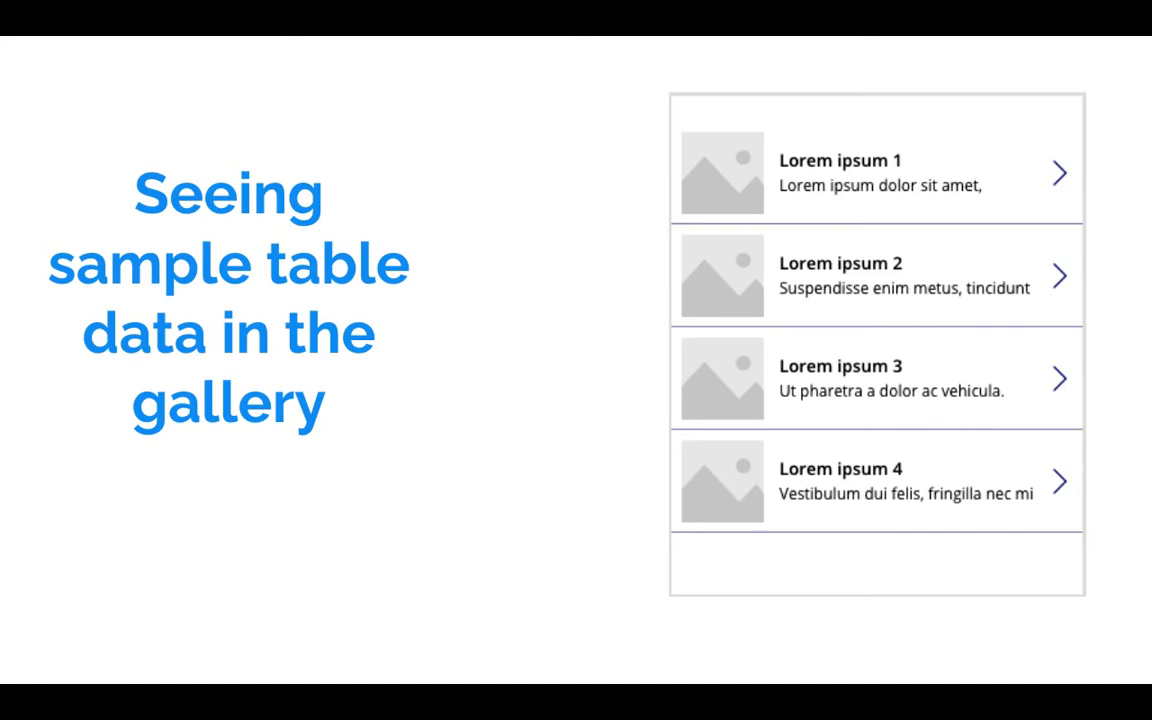
Advance Google Slides to the slide on creating a Home, Chat and About menu
key(Right)
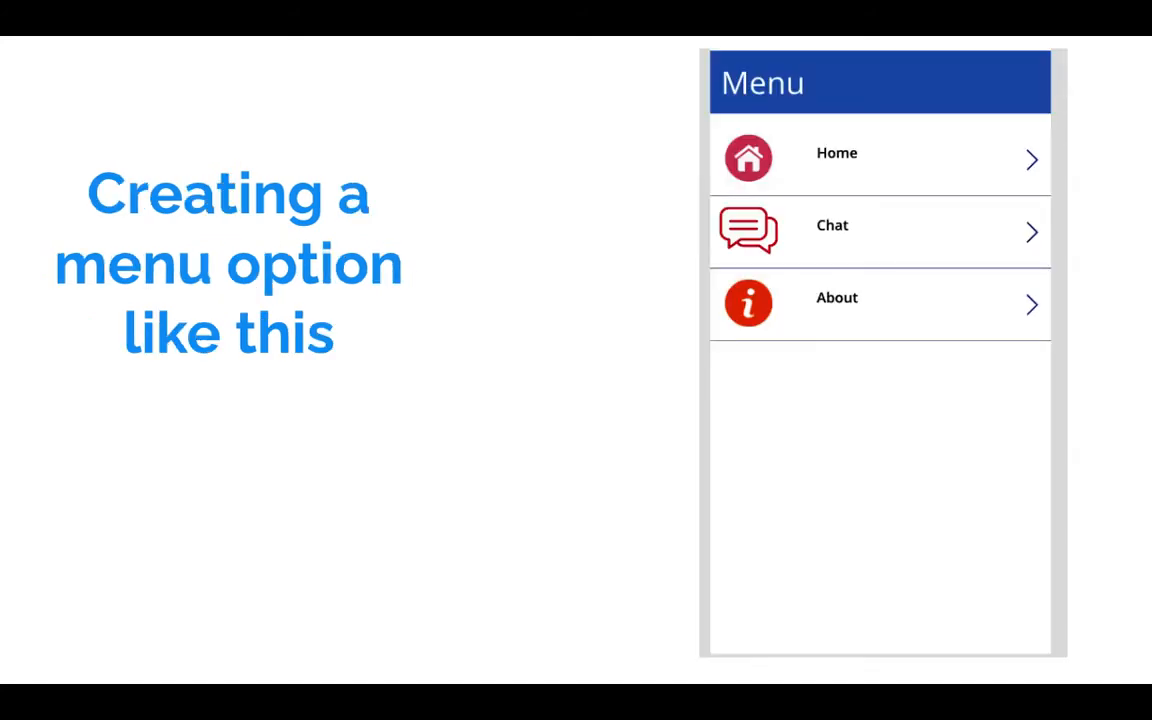